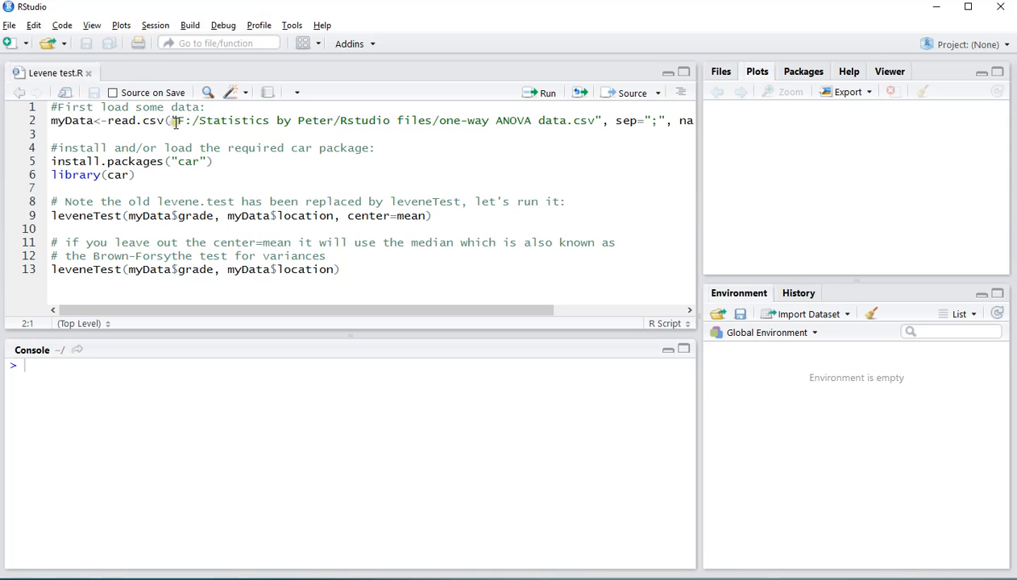
{"action": "mouse_move", "coordinate": [538, 289]}
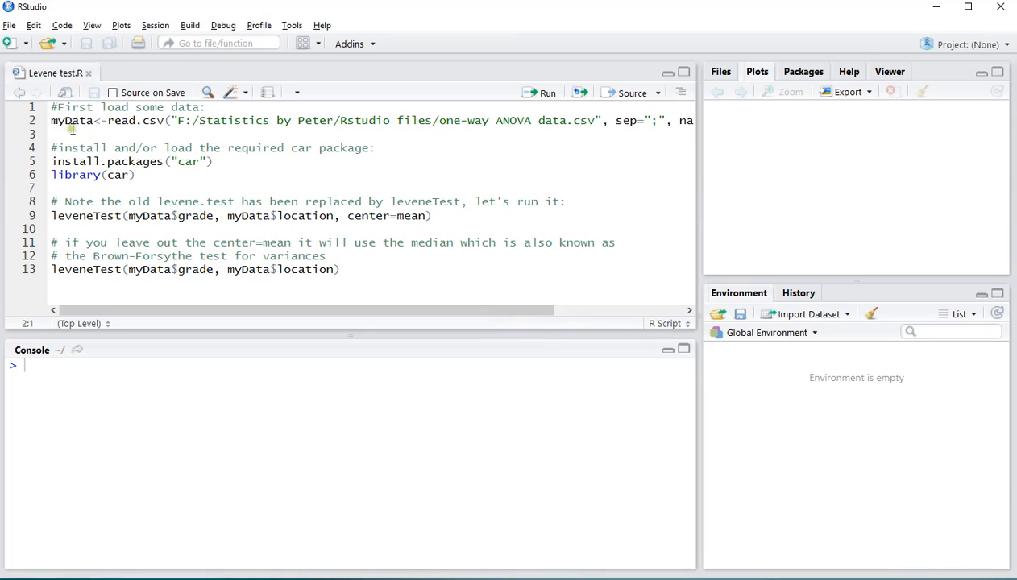
Run the read.csv line to load myData with 55 observations of 2 variables.
{"action": "left_click", "coordinate": [71, 120]}
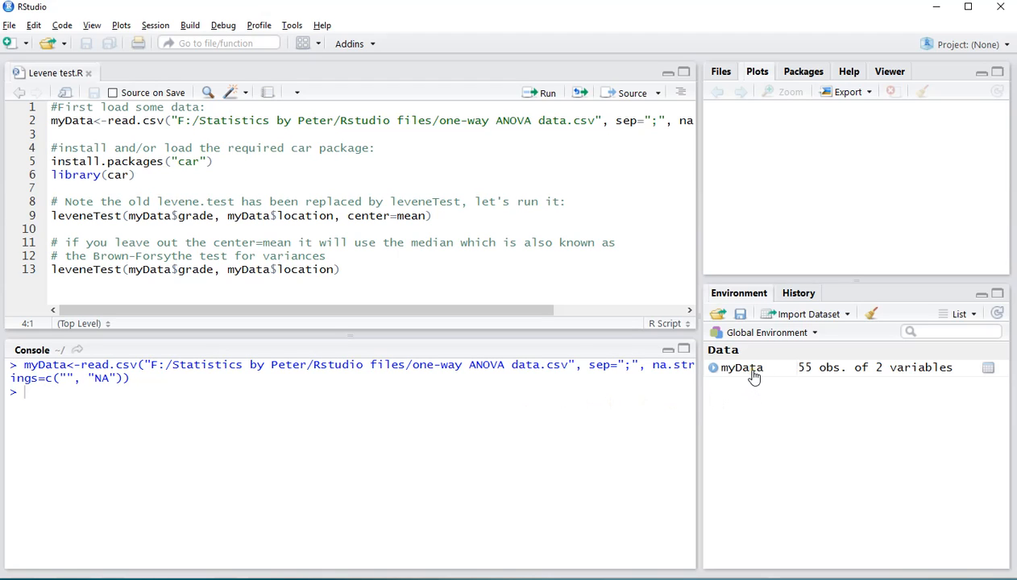
{"action": "mouse_move", "coordinate": [825, 377]}
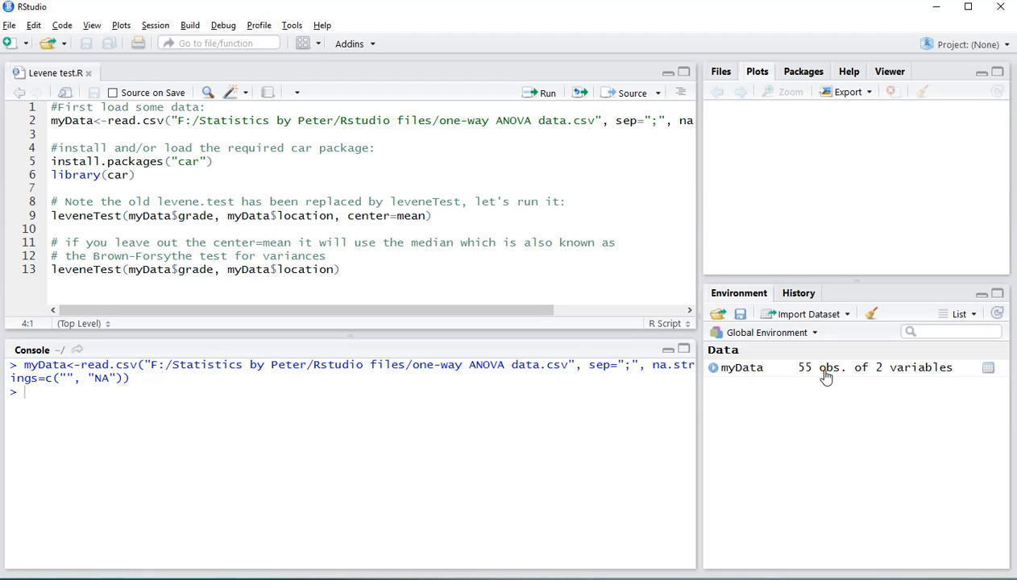
{"action": "left_click", "coordinate": [988, 368]}
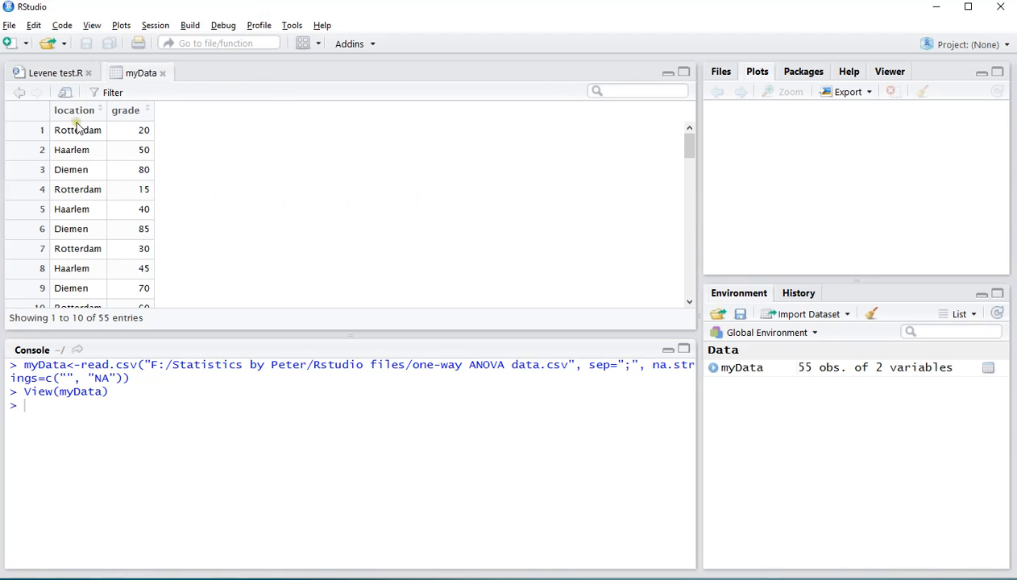
{"action": "mouse_move", "coordinate": [74, 153]}
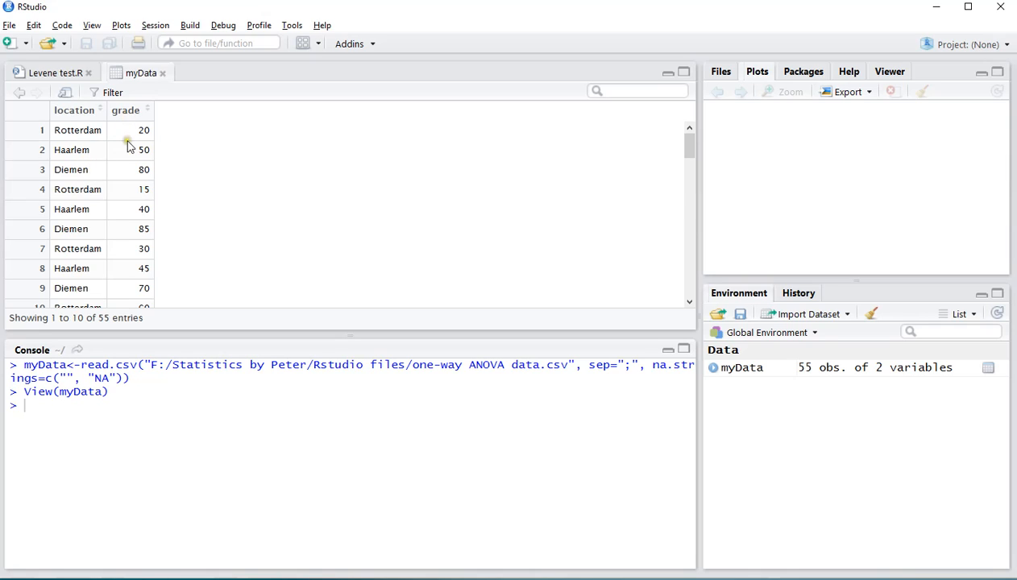
{"action": "mouse_move", "coordinate": [134, 220]}
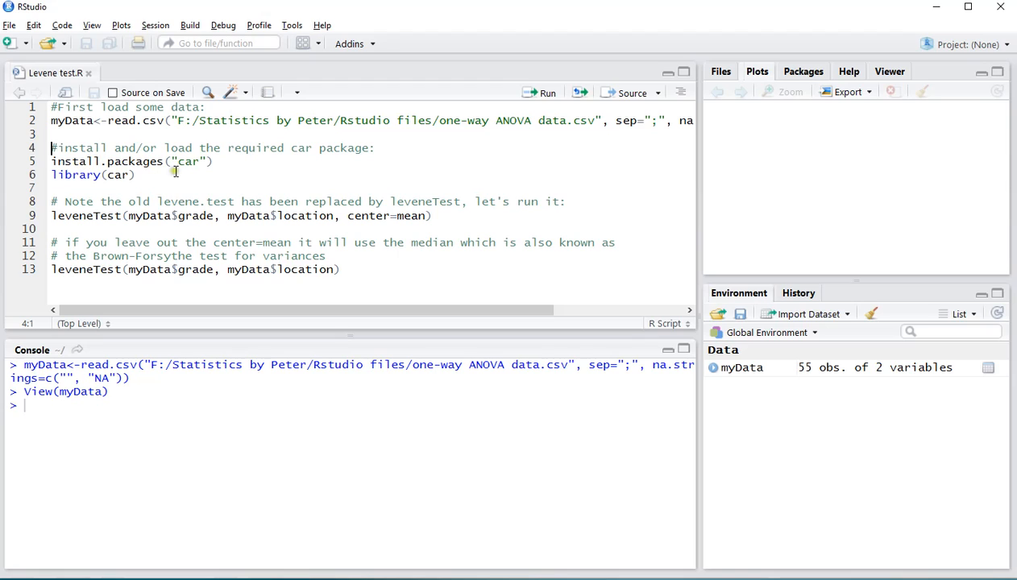
Run the library(car) line so the car package is loaded for Levene's test.
{"action": "left_click", "coordinate": [185, 161]}
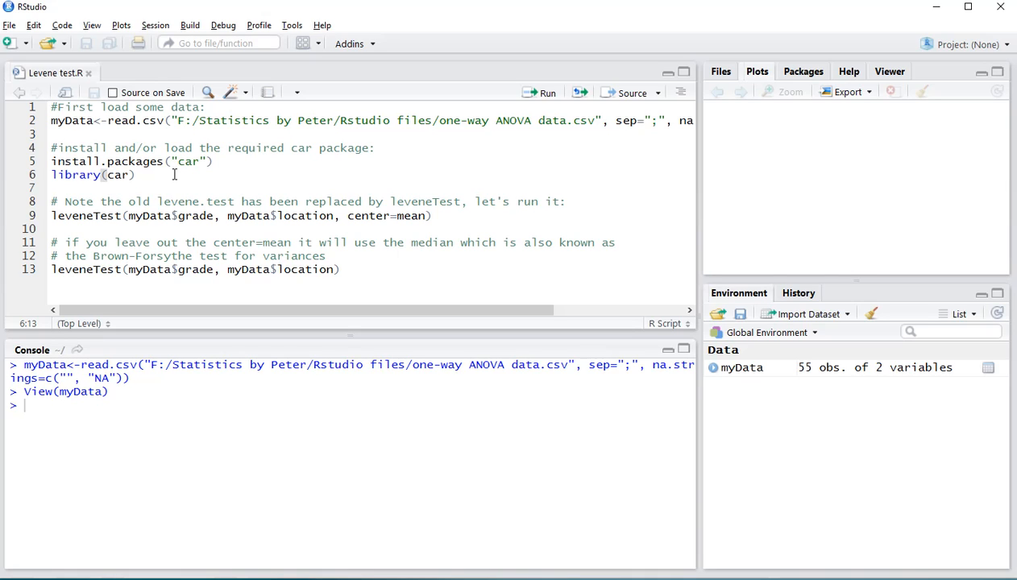
{"action": "left_click", "coordinate": [548, 92]}
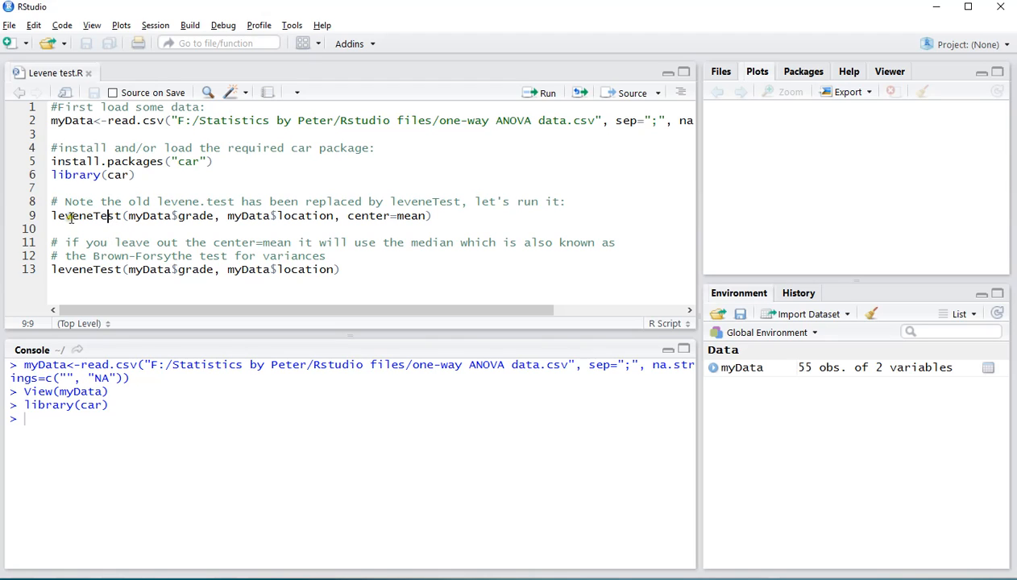
{"action": "mouse_move", "coordinate": [239, 201]}
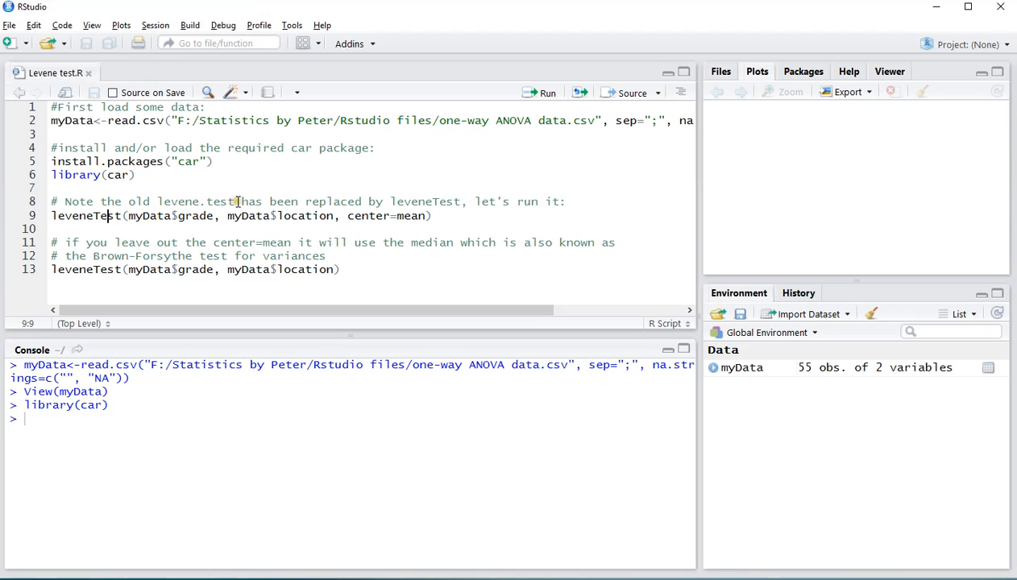
{"action": "double_click", "coordinate": [147, 216]}
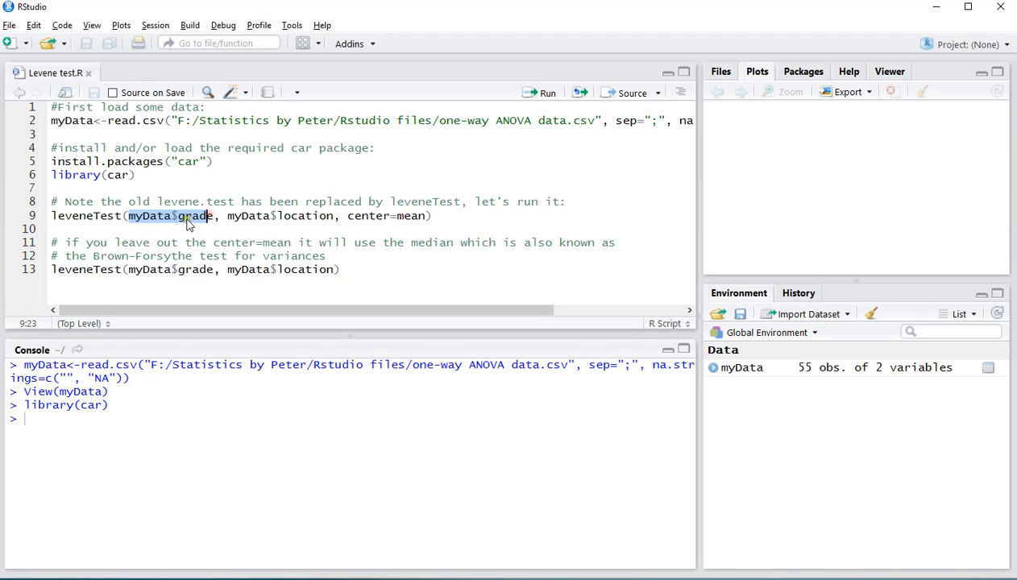
{"action": "left_click", "coordinate": [240, 216]}
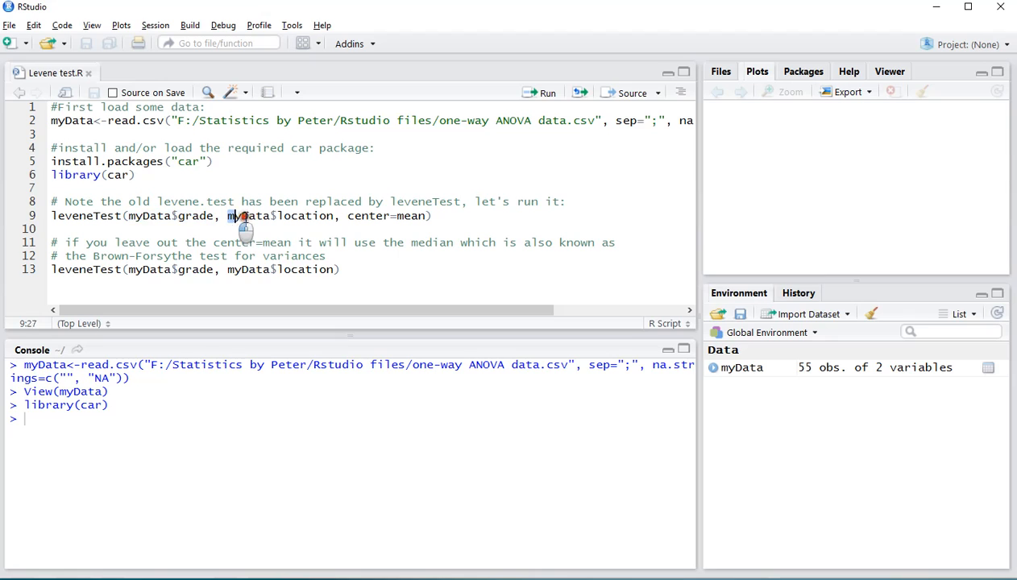
{"action": "double_click", "coordinate": [281, 216]}
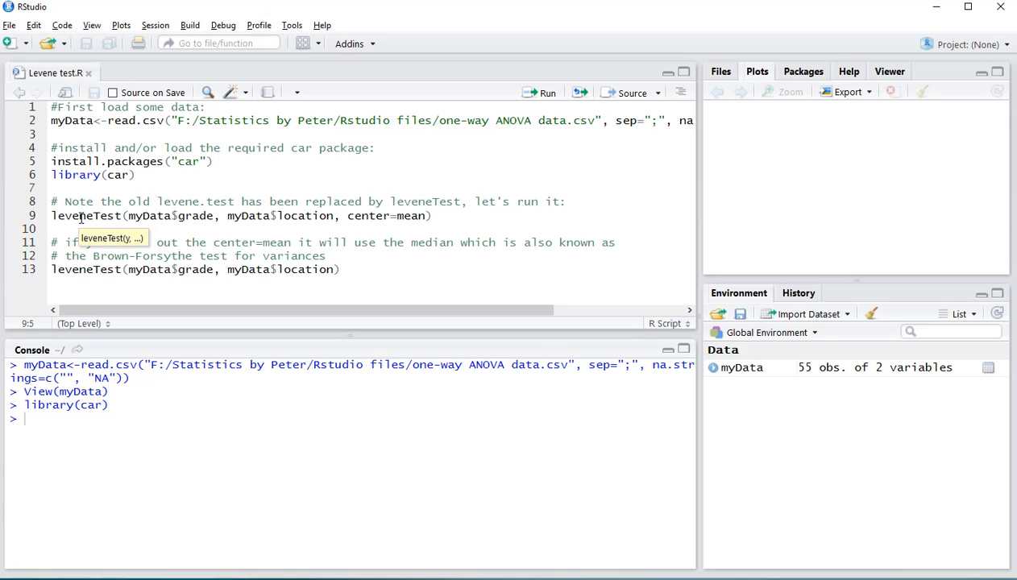
Run the center=mean leveneTest of grade by location, giving F = 4.6834, p = 0.0142.
{"action": "left_click", "coordinate": [546, 92]}
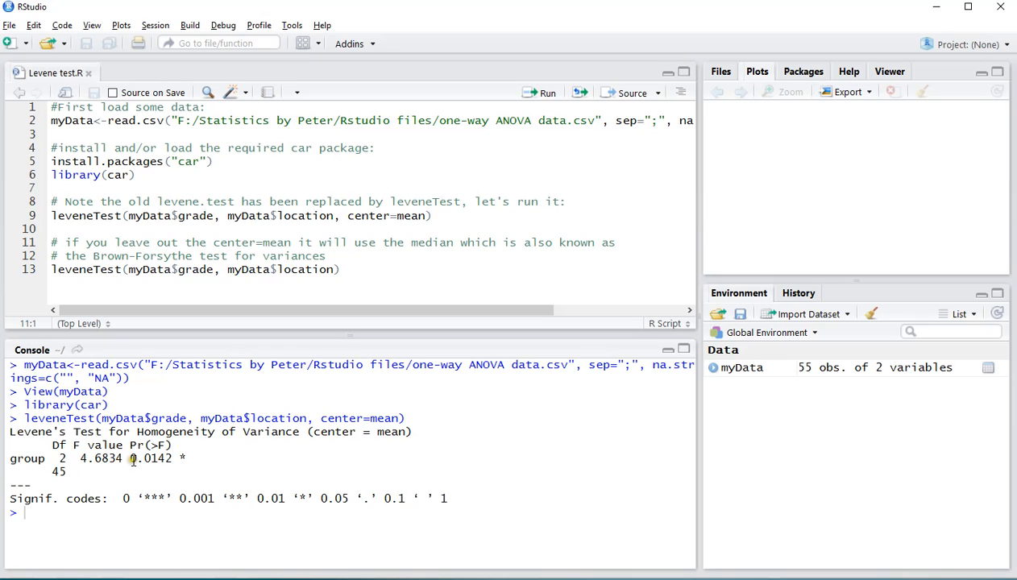
{"action": "double_click", "coordinate": [151, 458]}
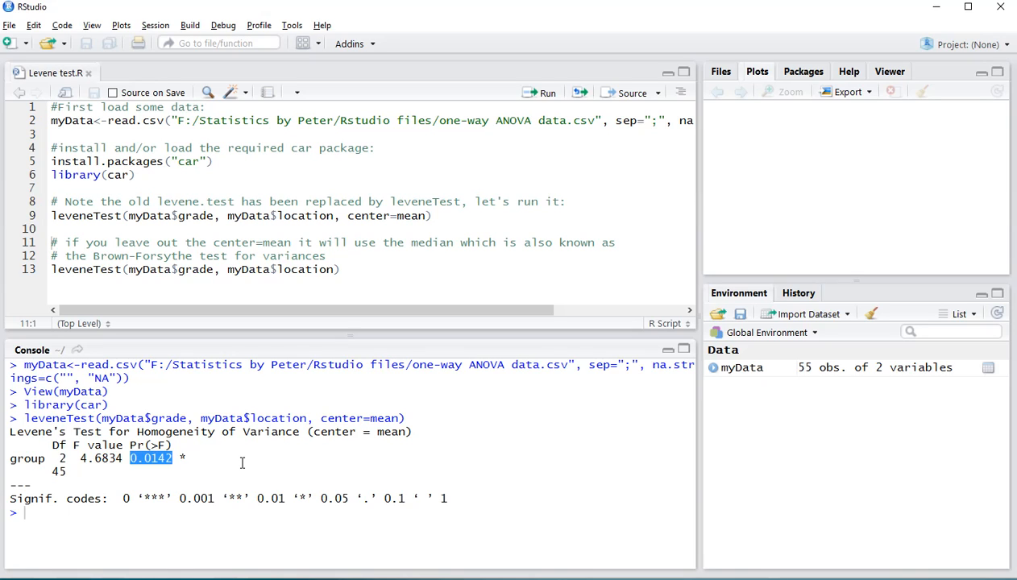
{"action": "mouse_move", "coordinate": [354, 216]}
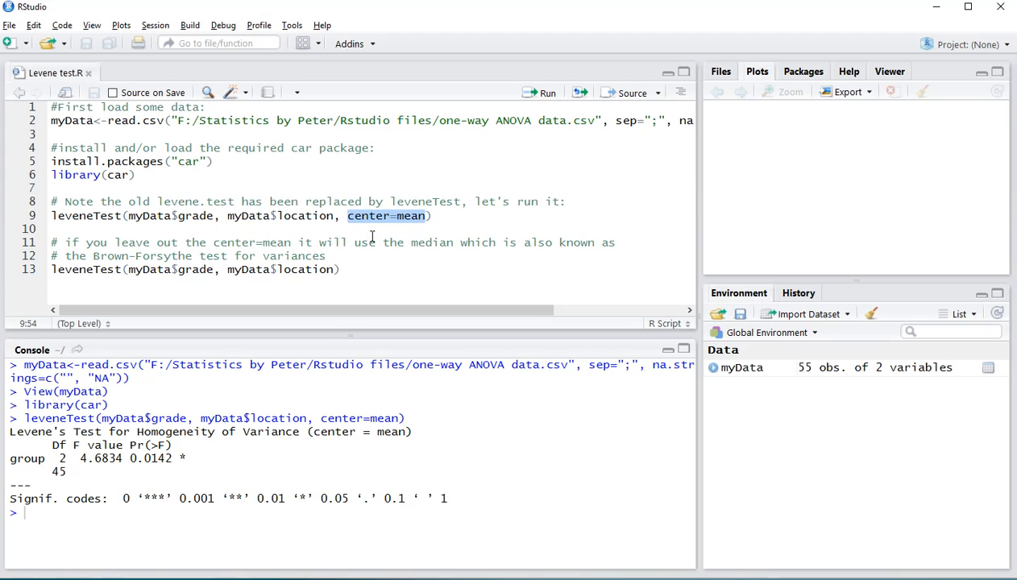
{"action": "mouse_move", "coordinate": [93, 256]}
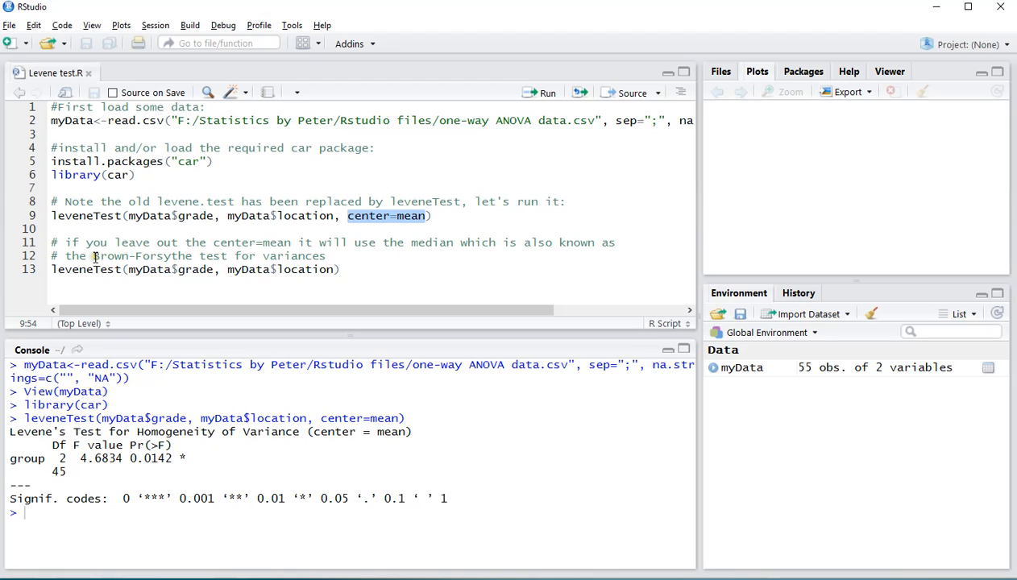
Run leveneTest without a center argument, giving the median-centred F = 3.474, p = 0.03954.
{"action": "left_click", "coordinate": [93, 256]}
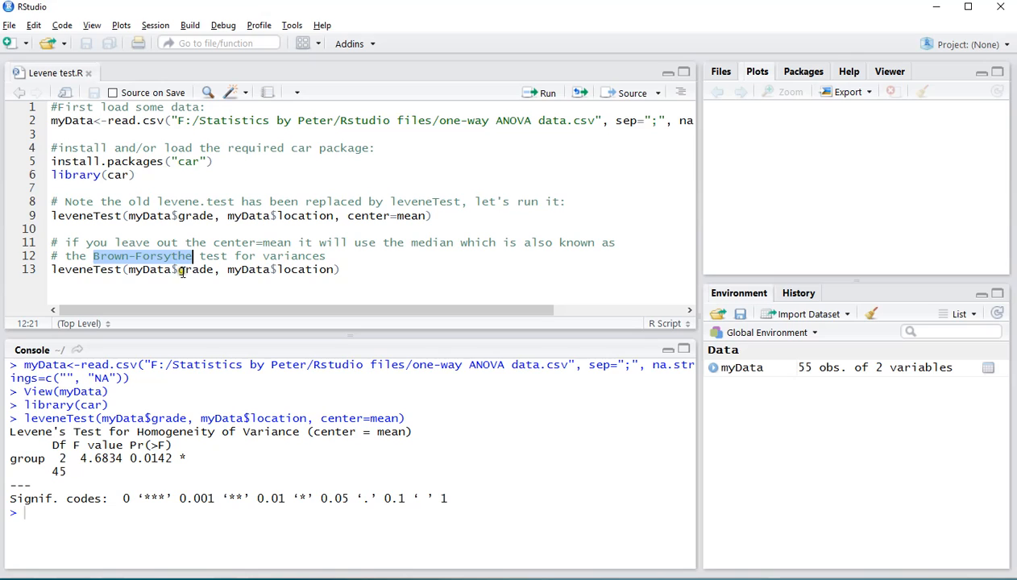
{"action": "left_click", "coordinate": [137, 269]}
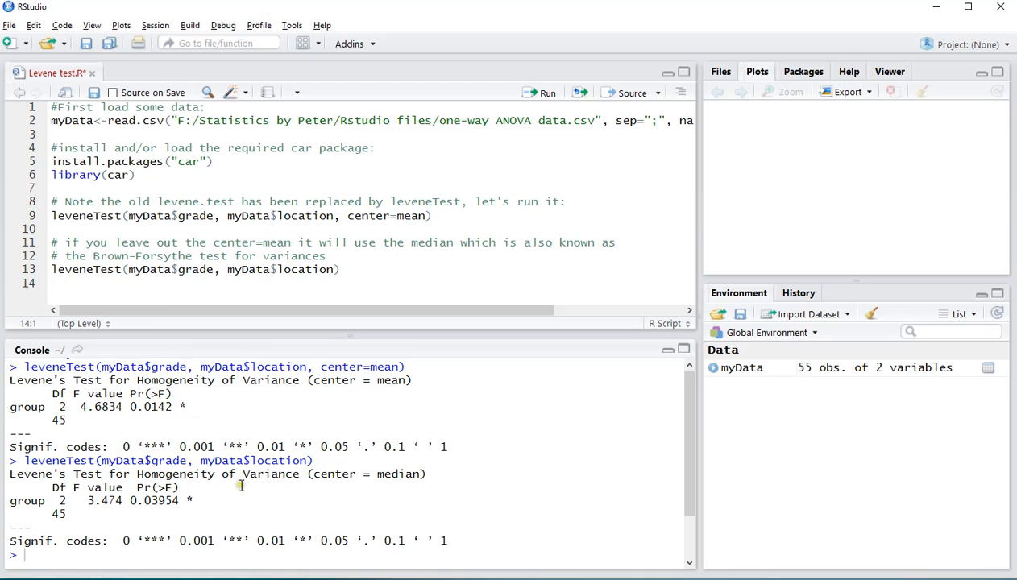
{"action": "double_click", "coordinate": [333, 474]}
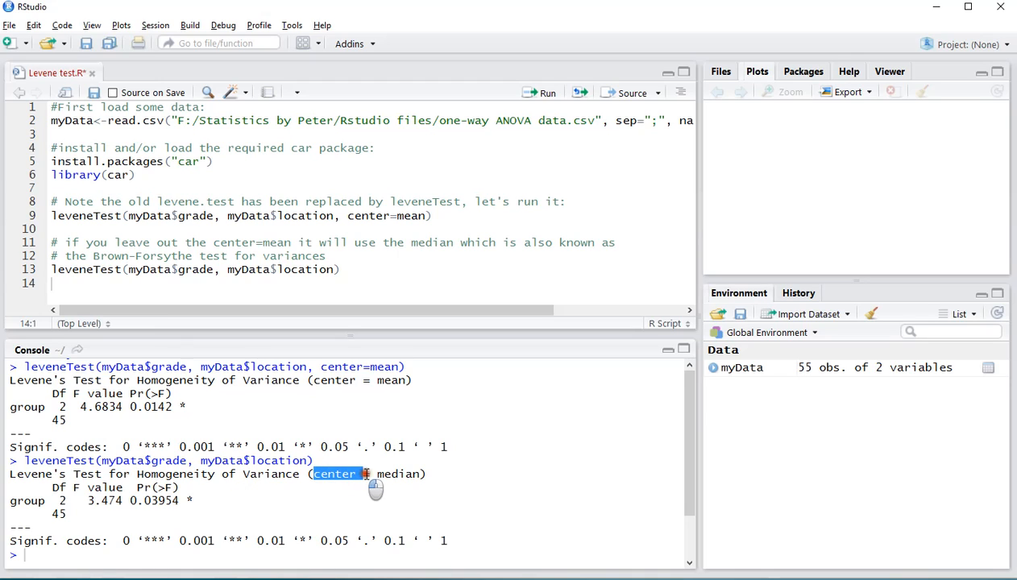